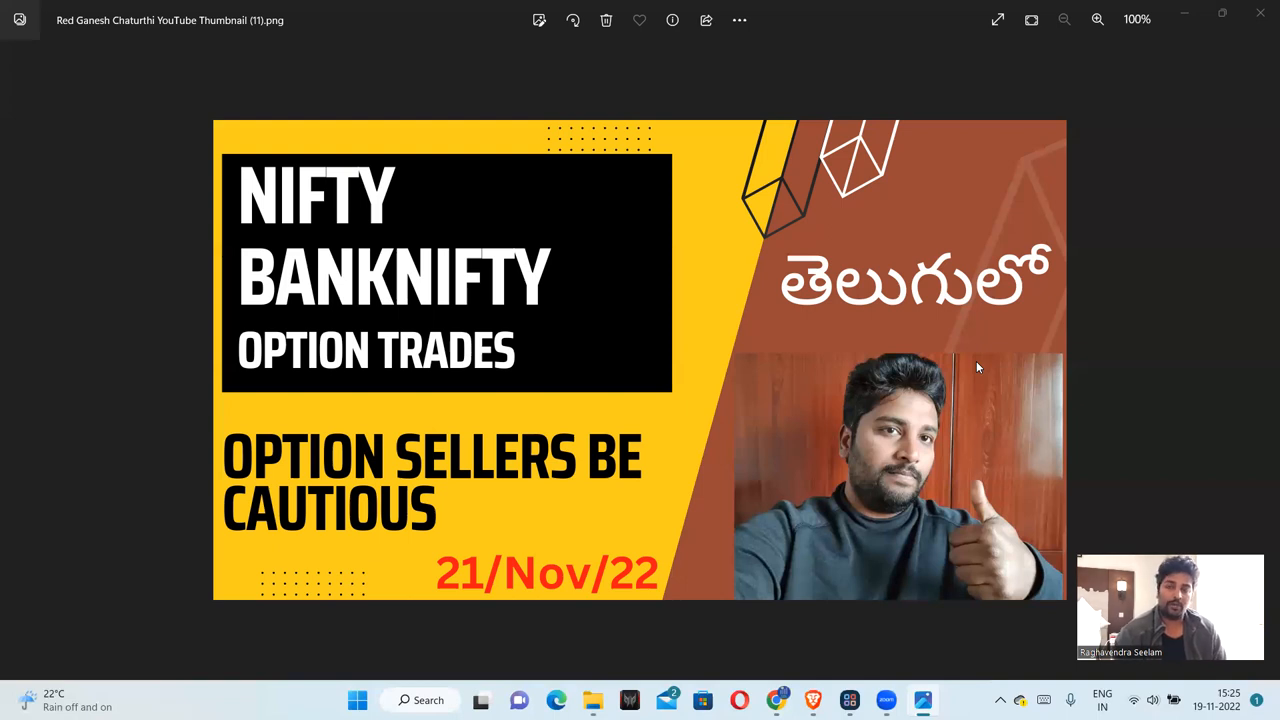
mouse_move(820, 554)
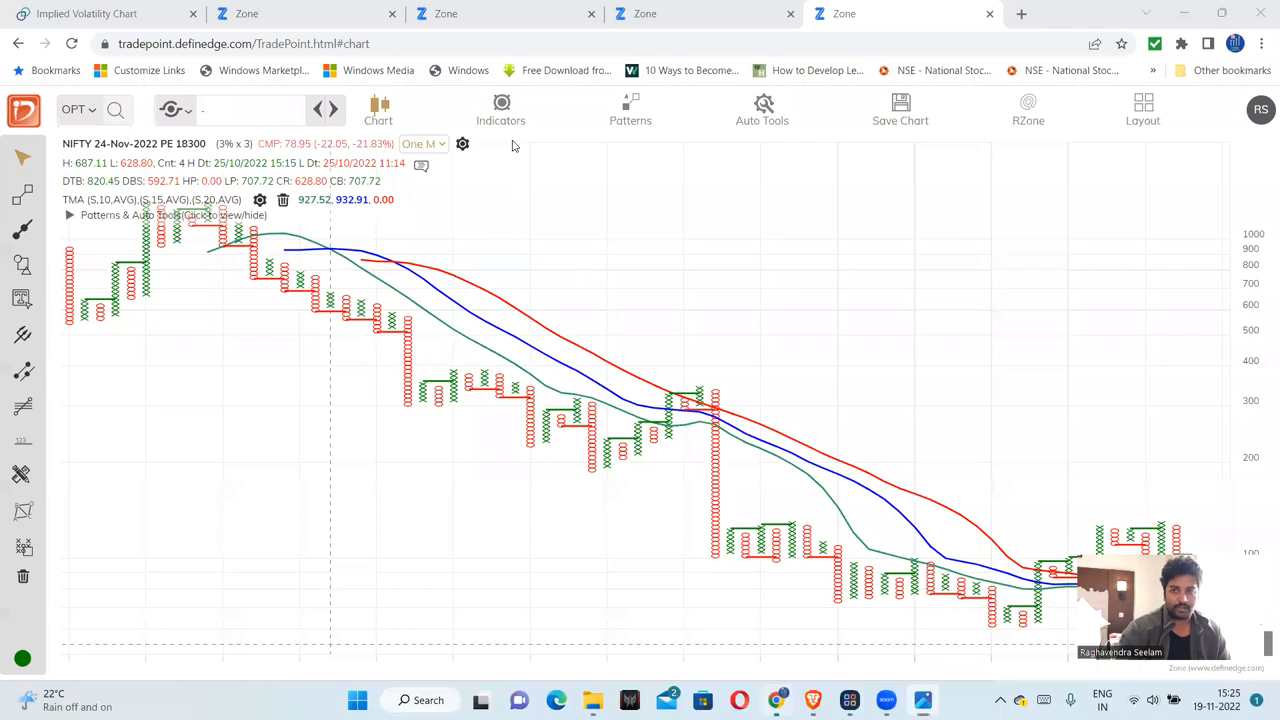
Step: Bring up the NIFTY implied volatility charts with price, IV vs HV and IV percentile
left_click(90, 16)
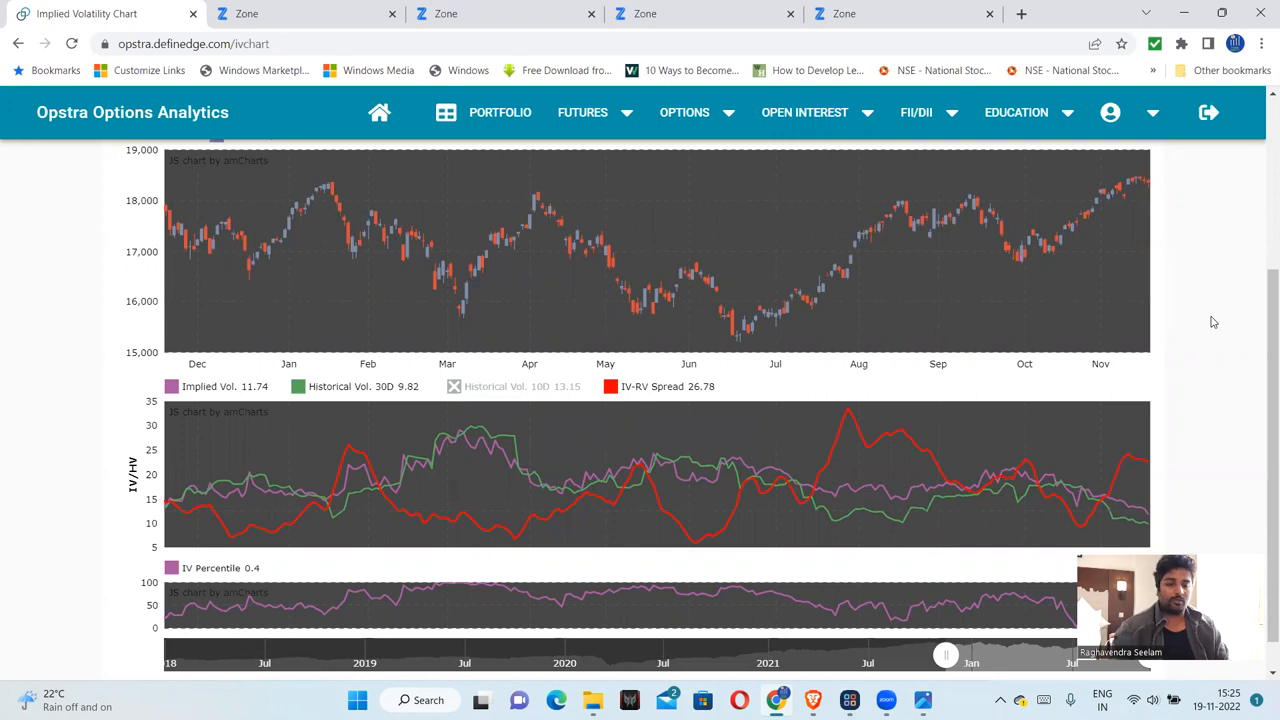
mouse_move(1260, 352)
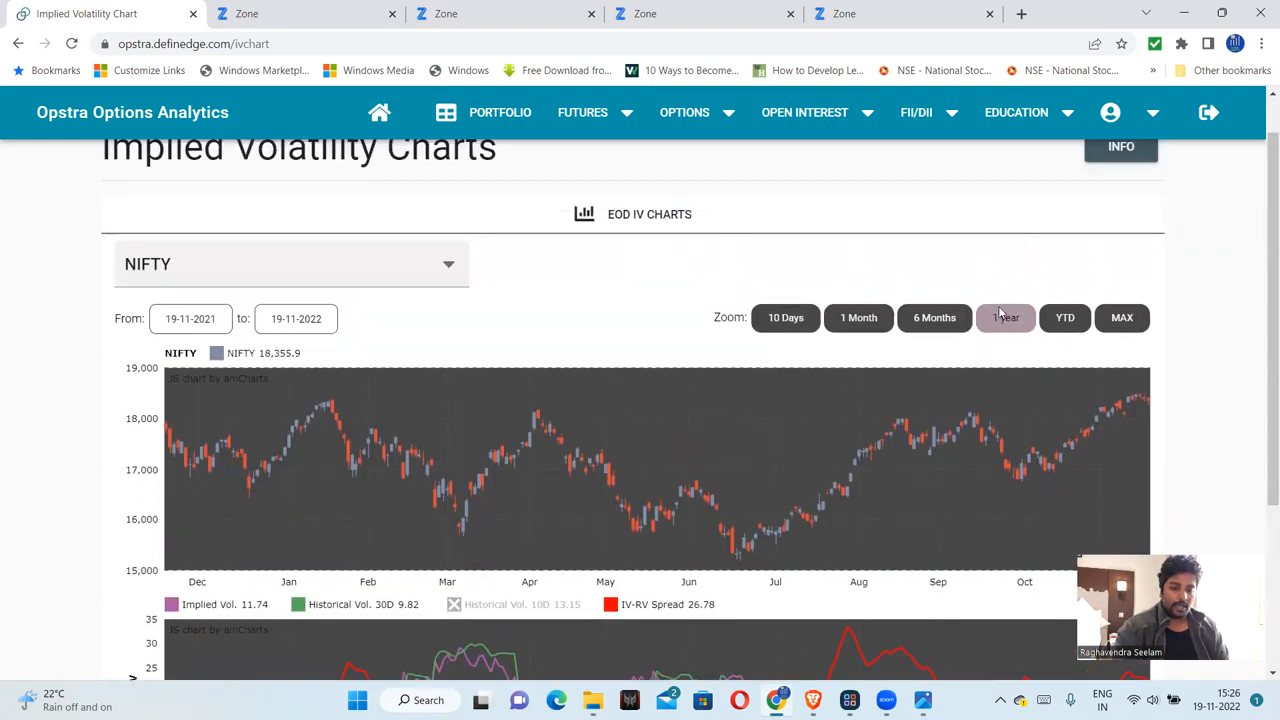
scroll("down", 3)
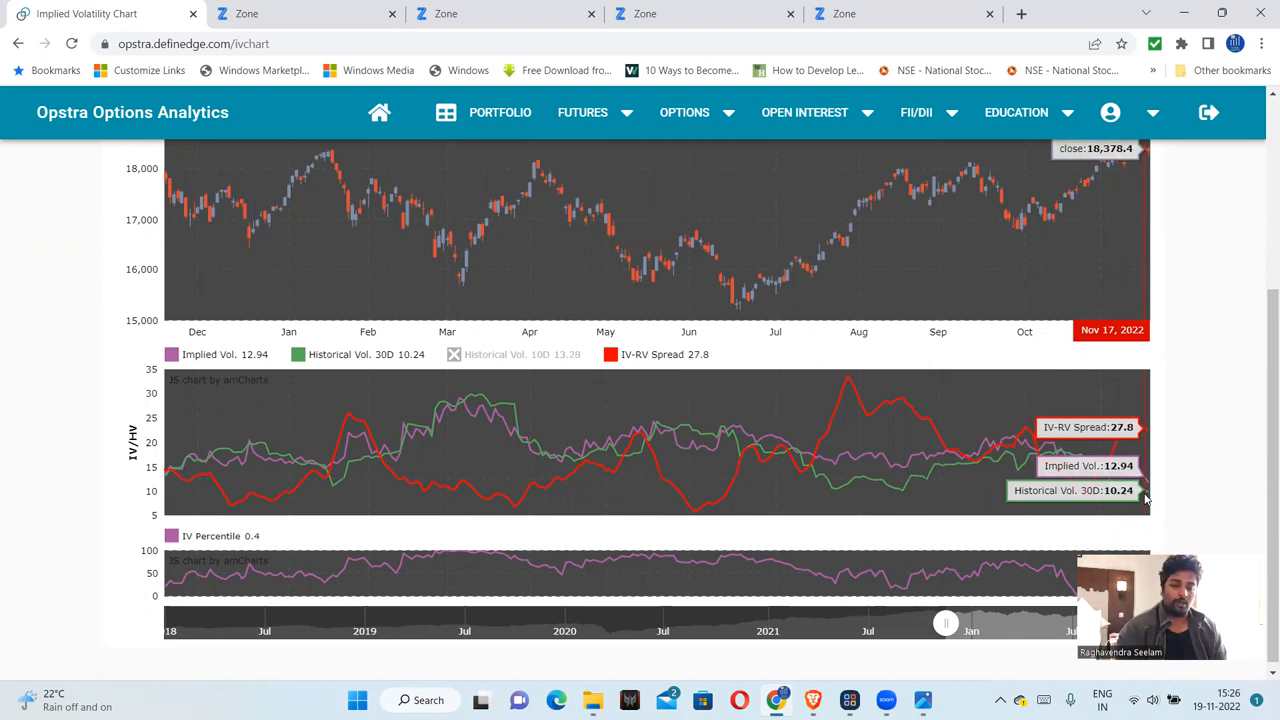
mouse_move(480, 396)
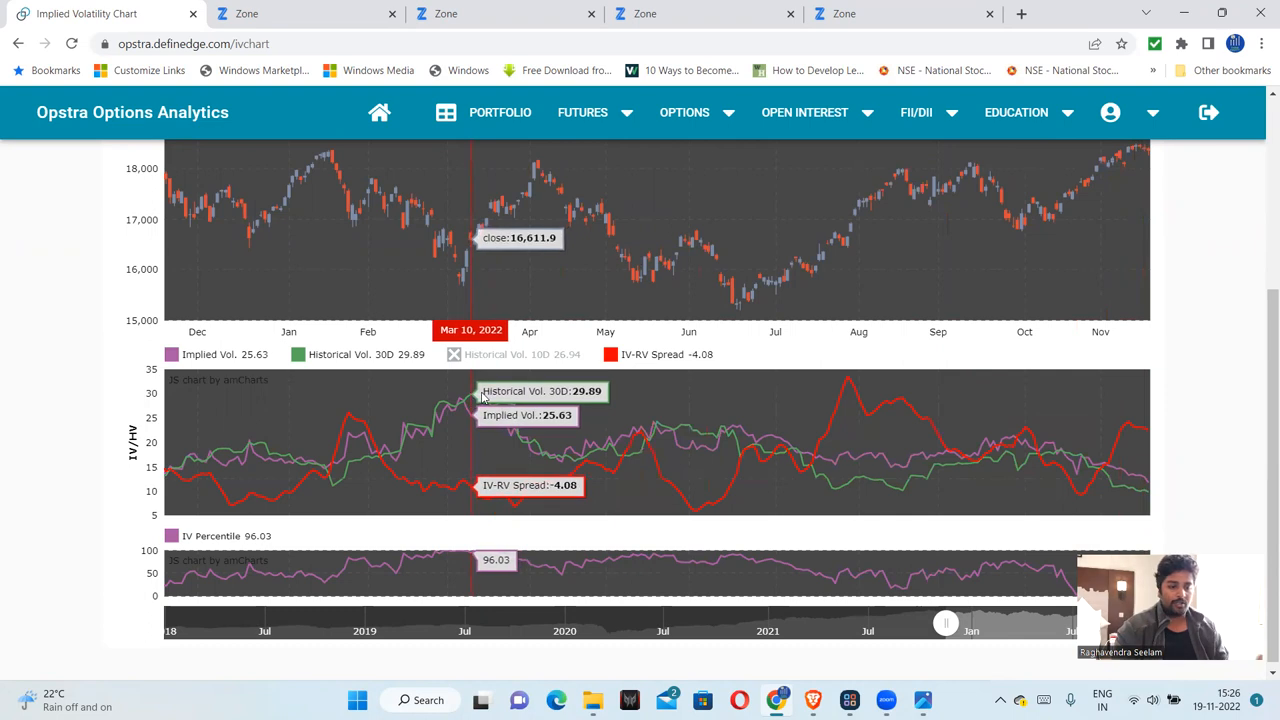
mouse_move(1148, 490)
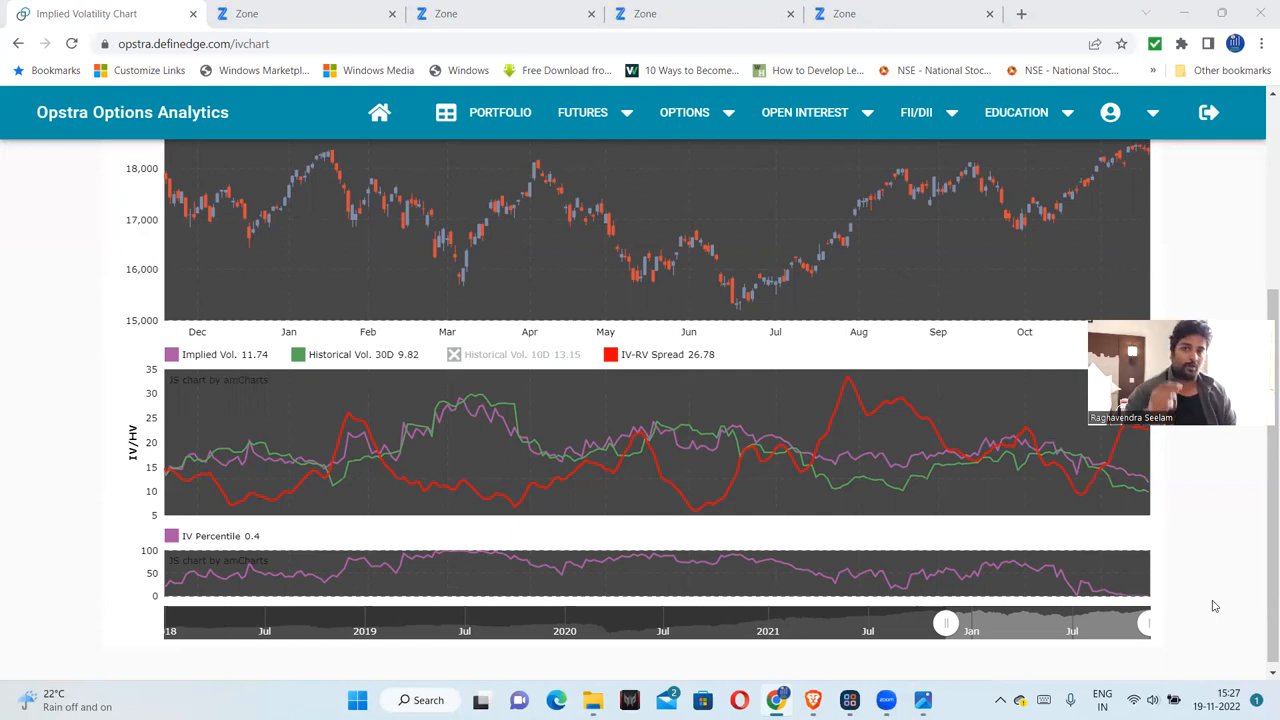
mouse_move(556, 660)
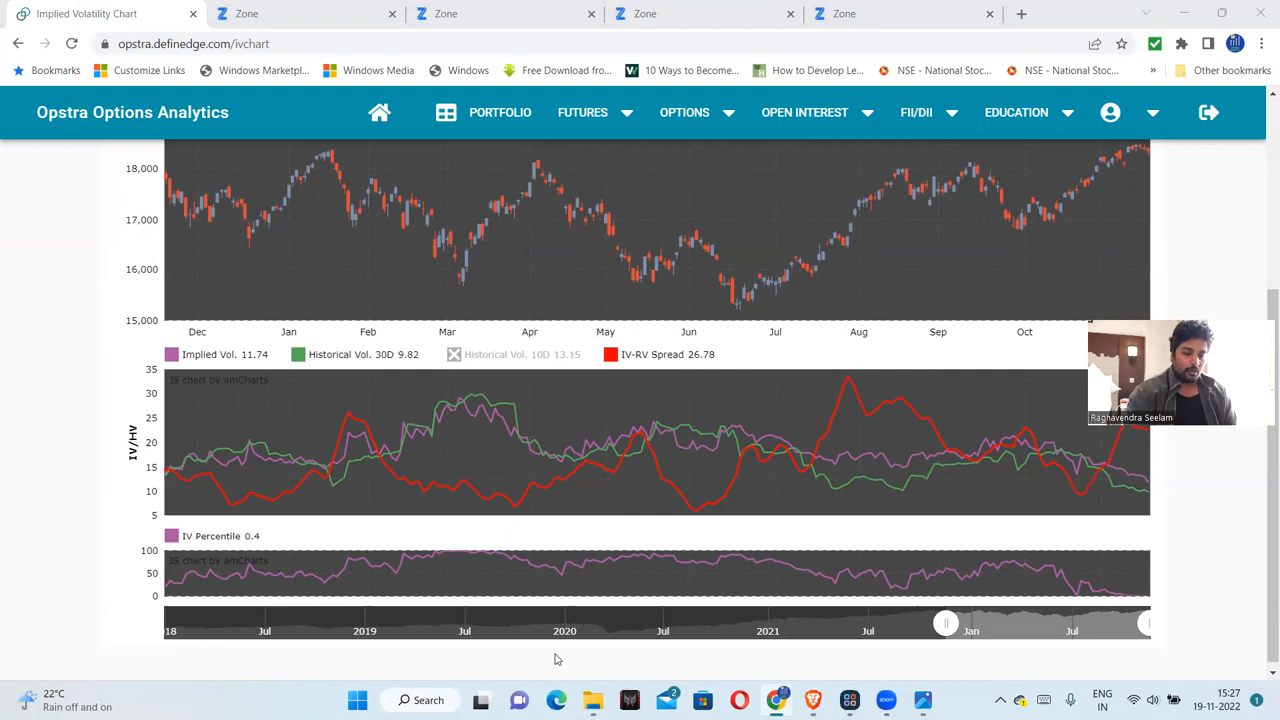
mouse_move(456, 564)
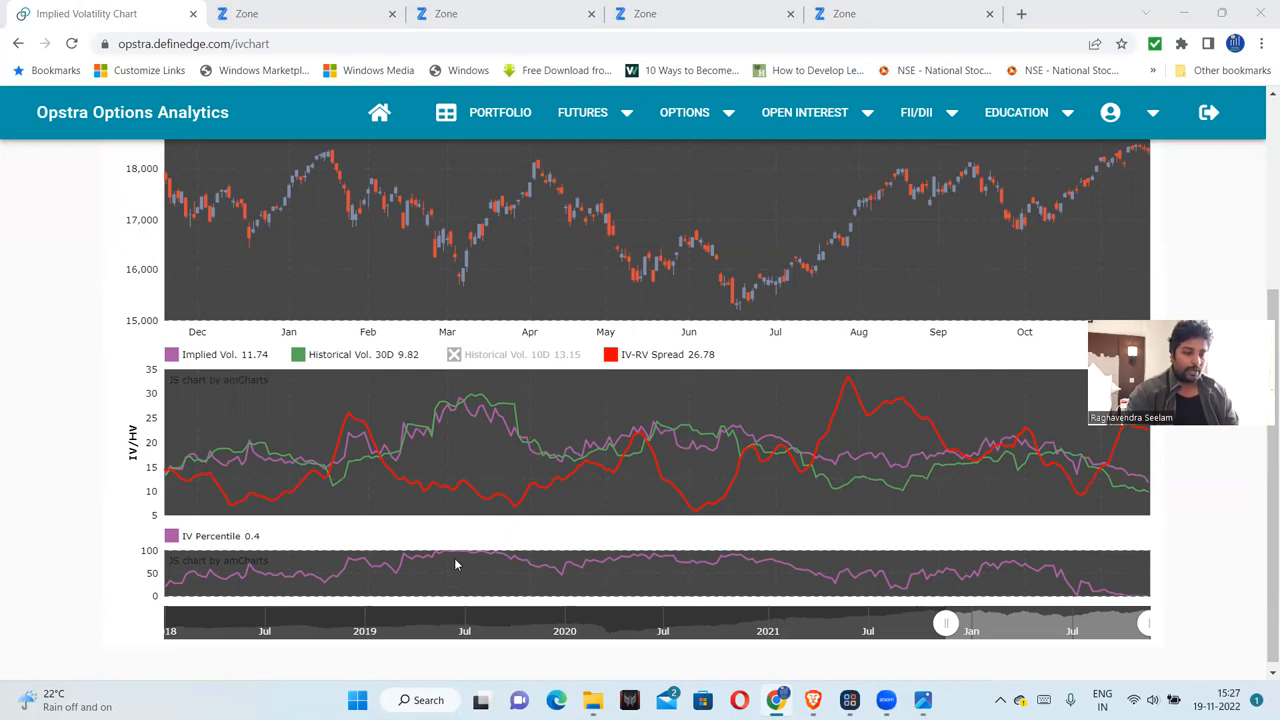
mouse_move(460, 560)
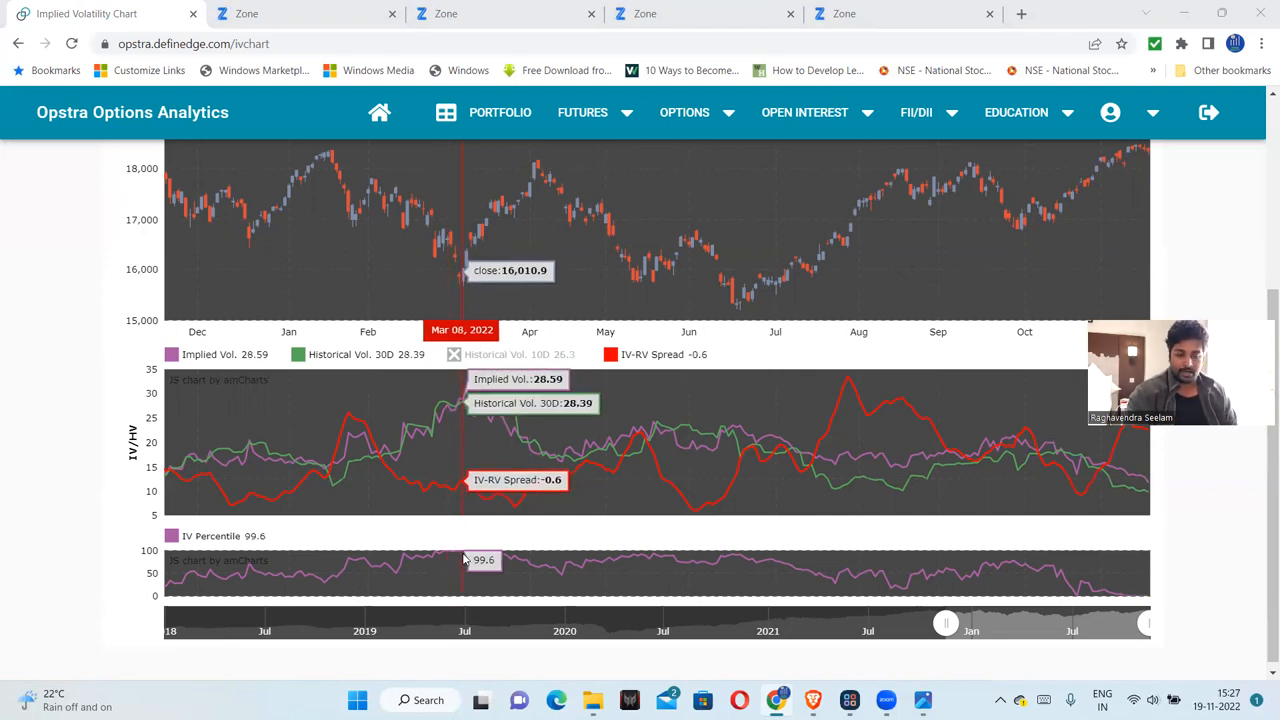
mouse_move(768, 580)
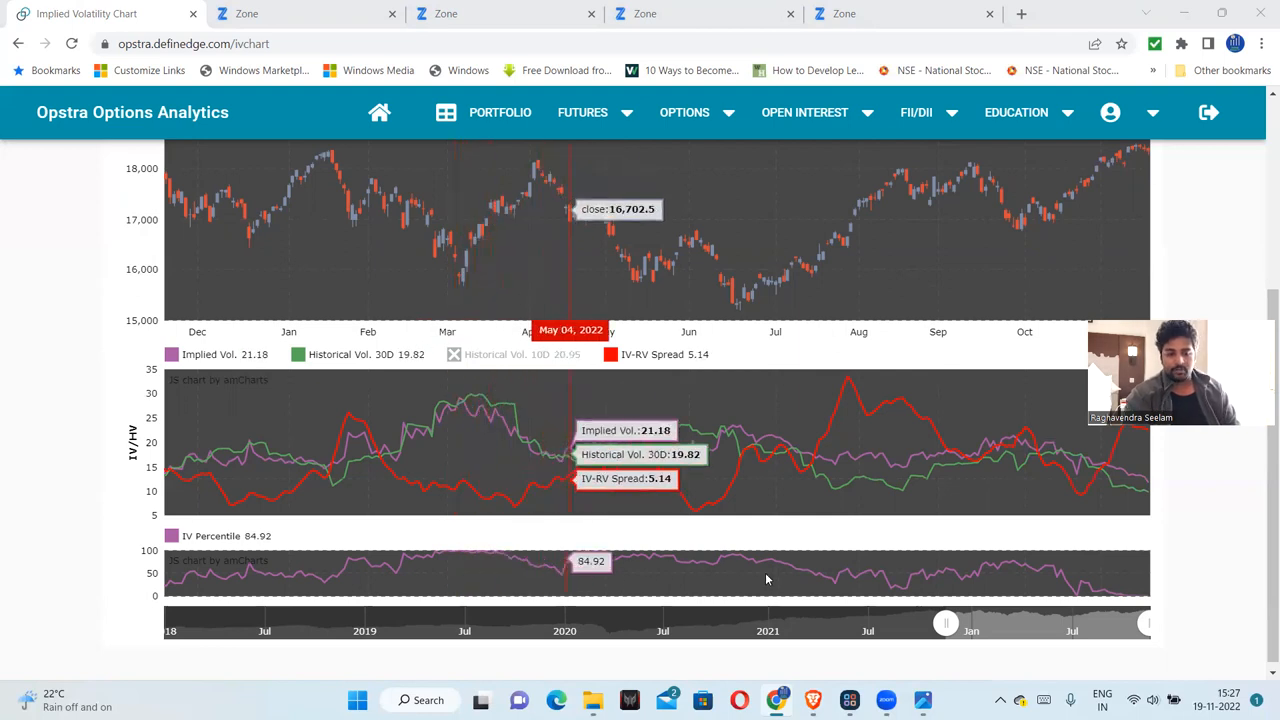
mouse_move(1132, 600)
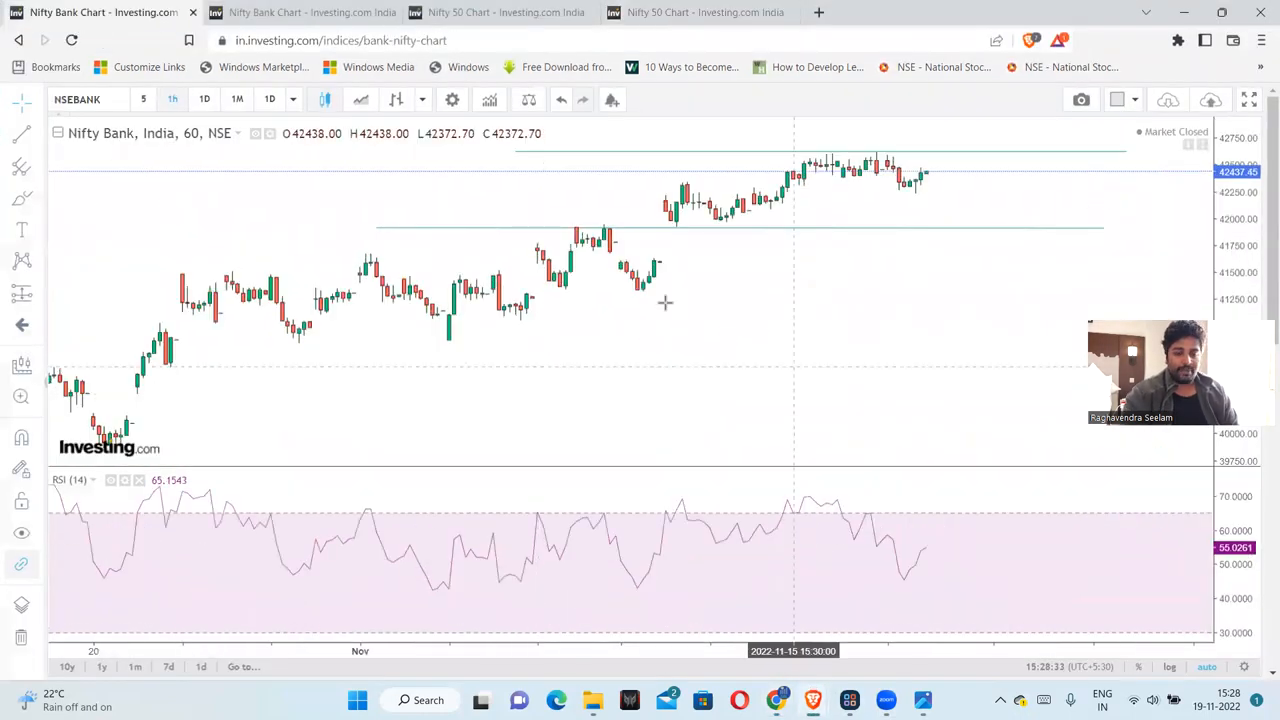
left_click(204, 100)
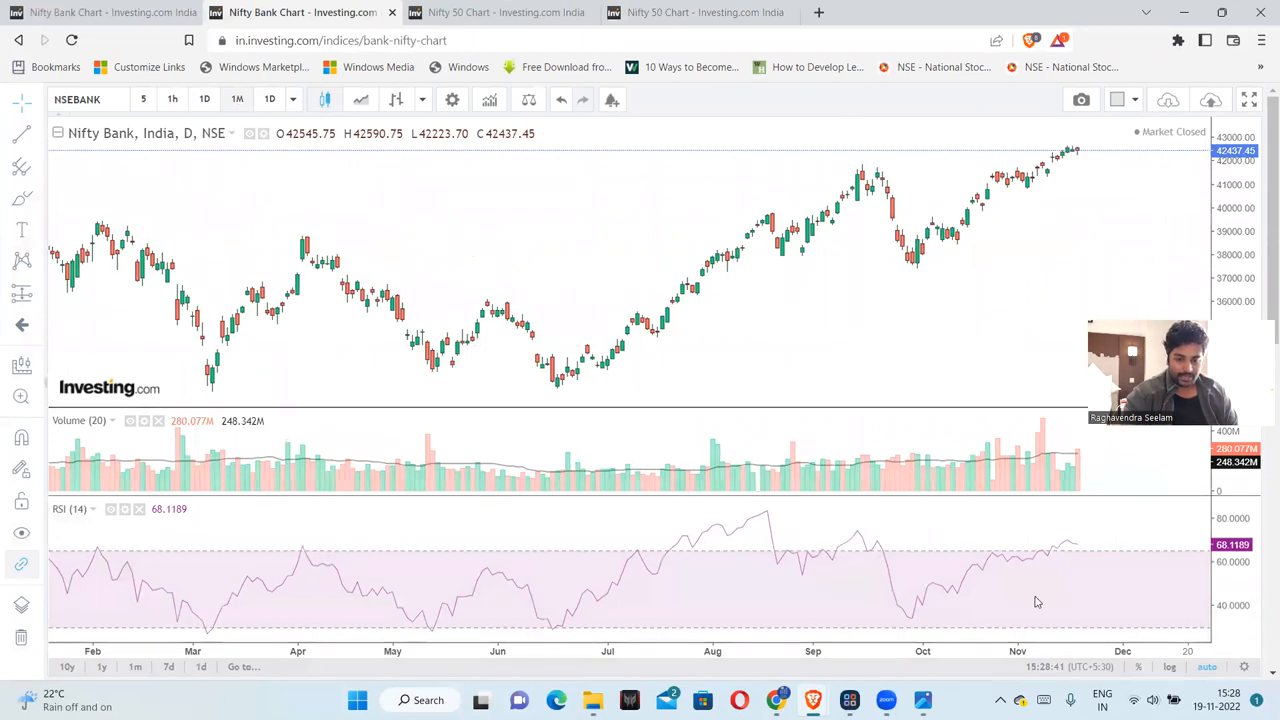
left_click(236, 98)
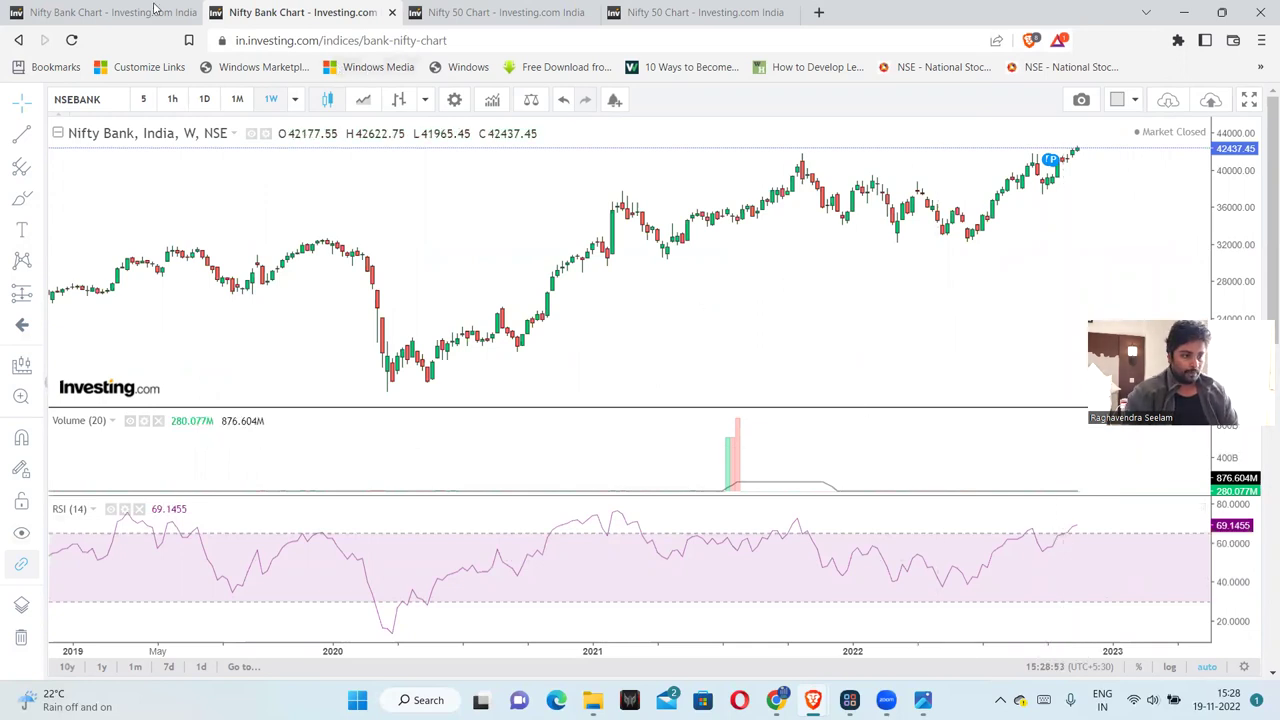
left_click(172, 100)
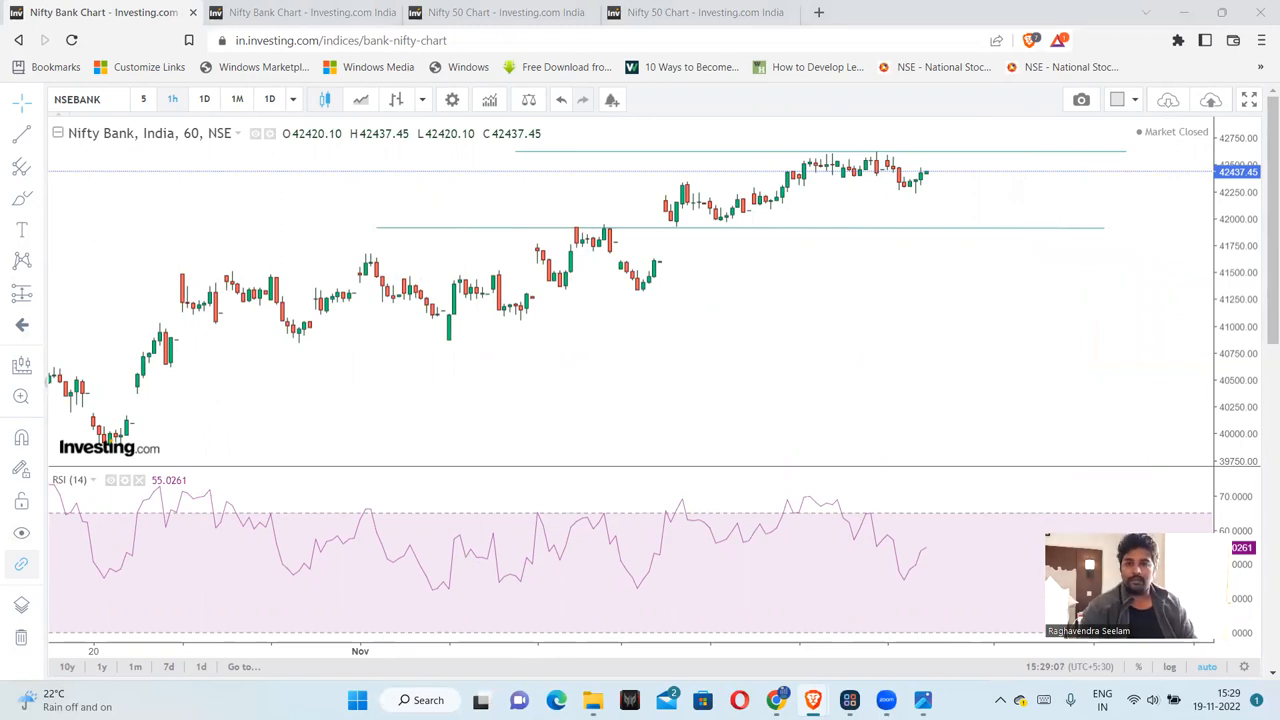
mouse_move(1148, 446)
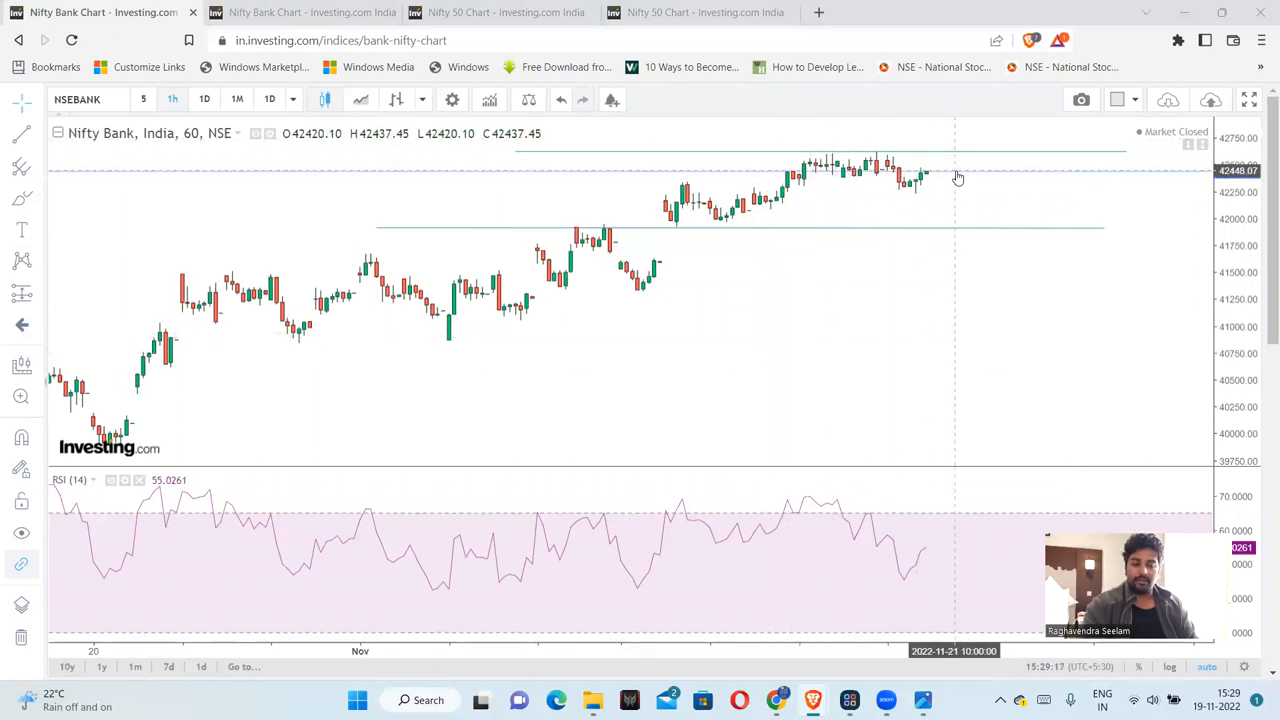
mouse_move(1008, 188)
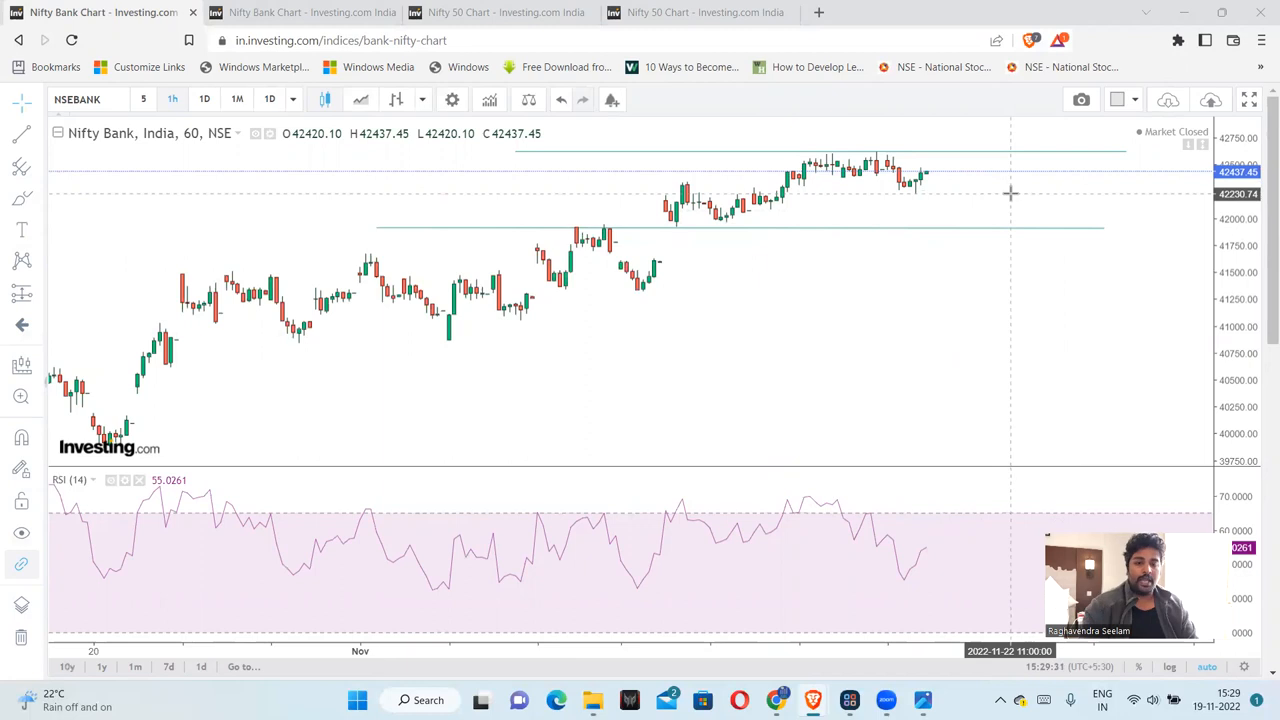
mouse_move(1026, 210)
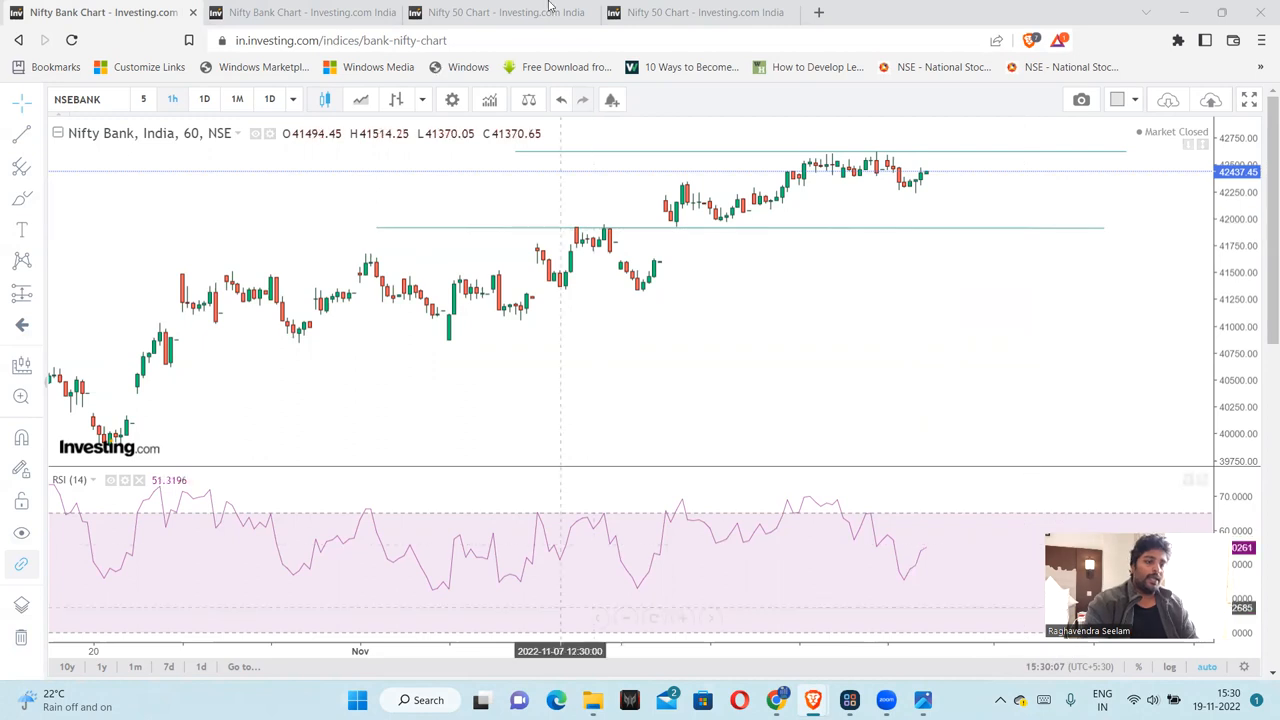
Step: Move from the Investing.com charts via Opstra to the TradePoint BANKNIFTY 42500 PE point-and-figure chart
left_click(490, 12)
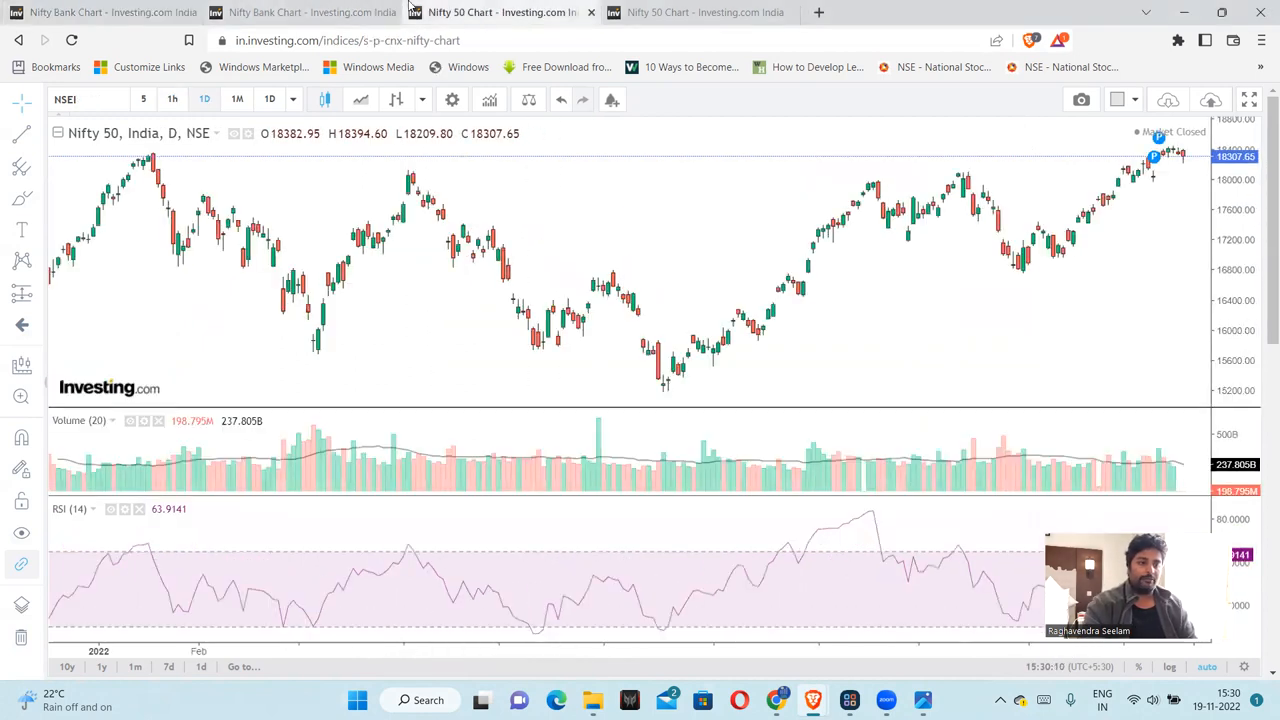
left_click(100, 12)
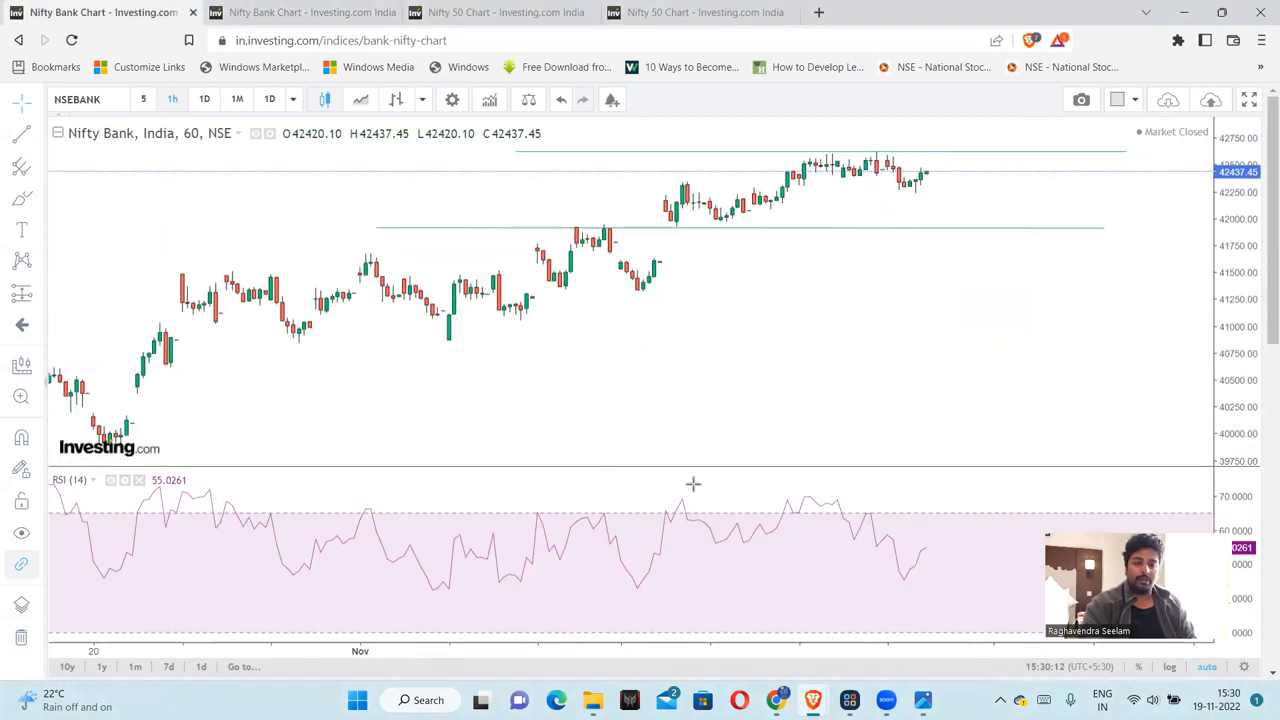
mouse_move(844, 454)
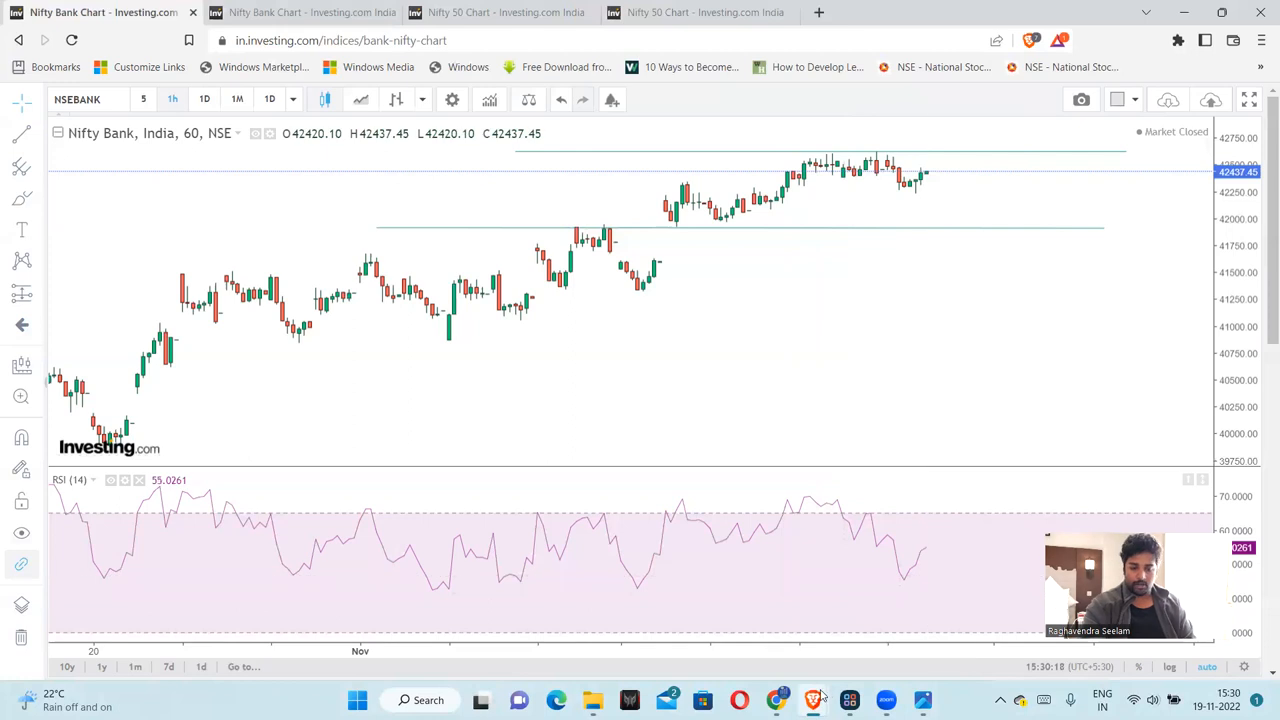
mouse_move(796, 294)
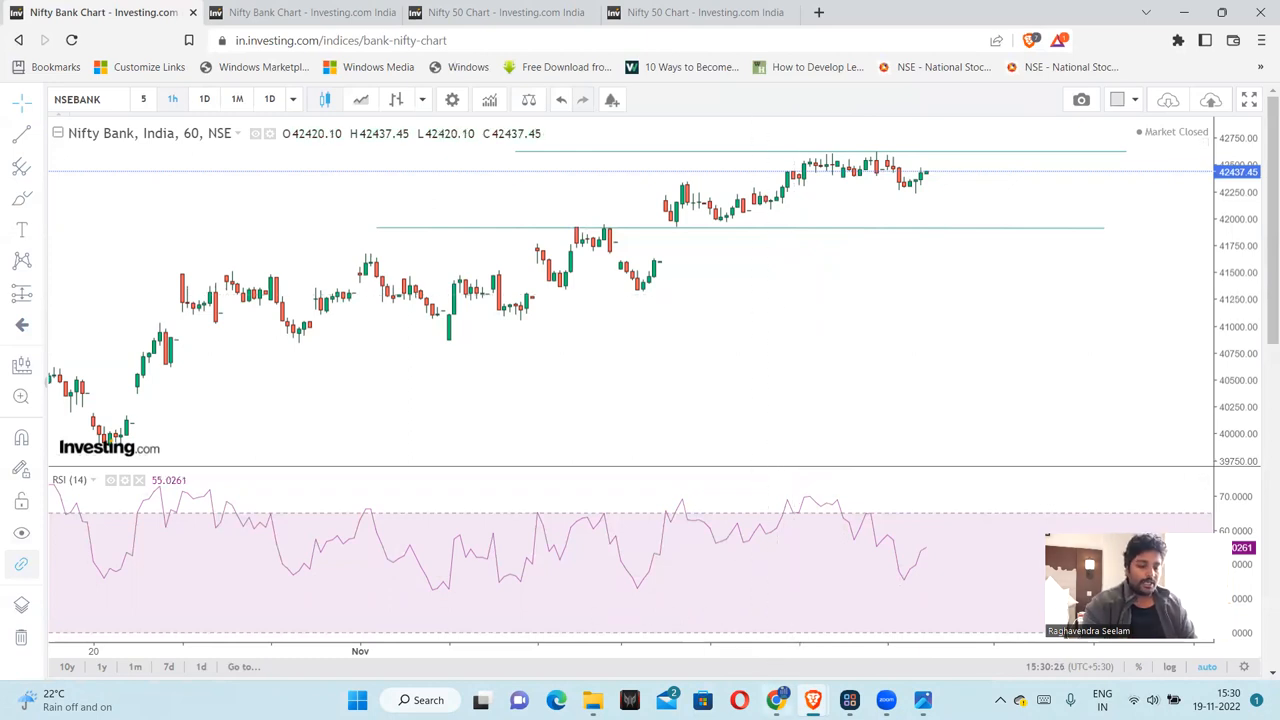
mouse_move(768, 700)
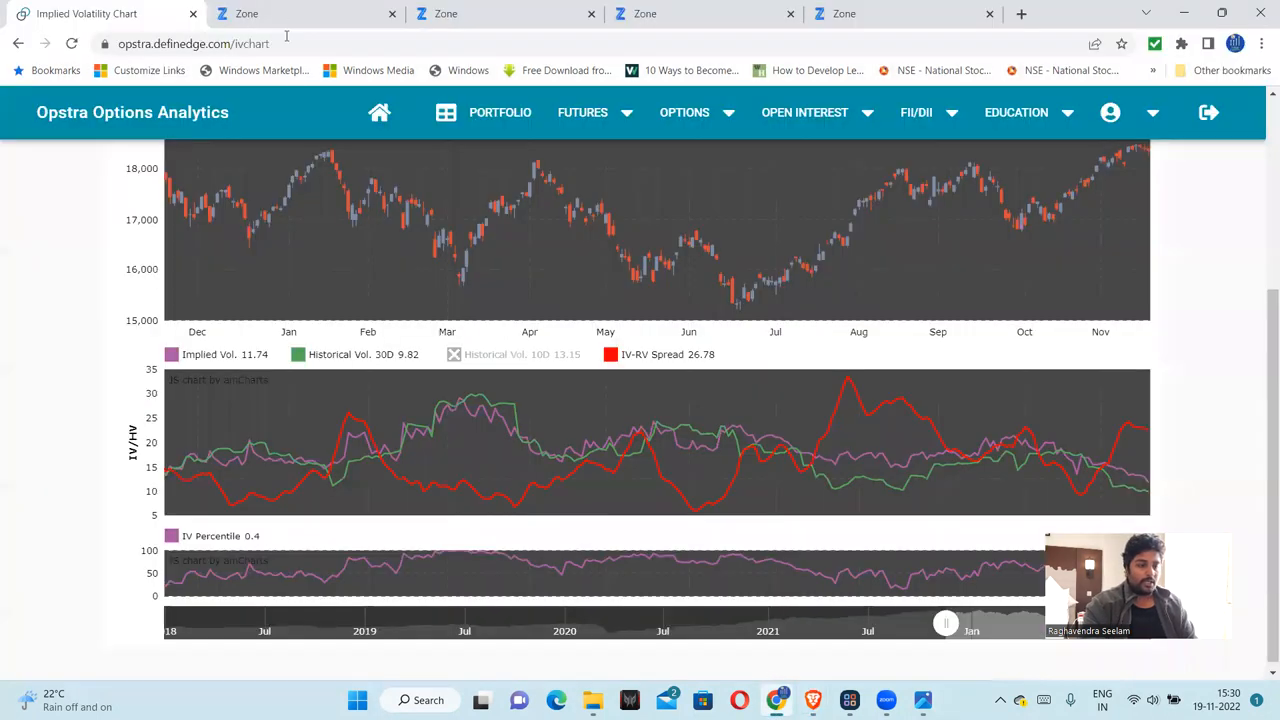
left_click(244, 14)
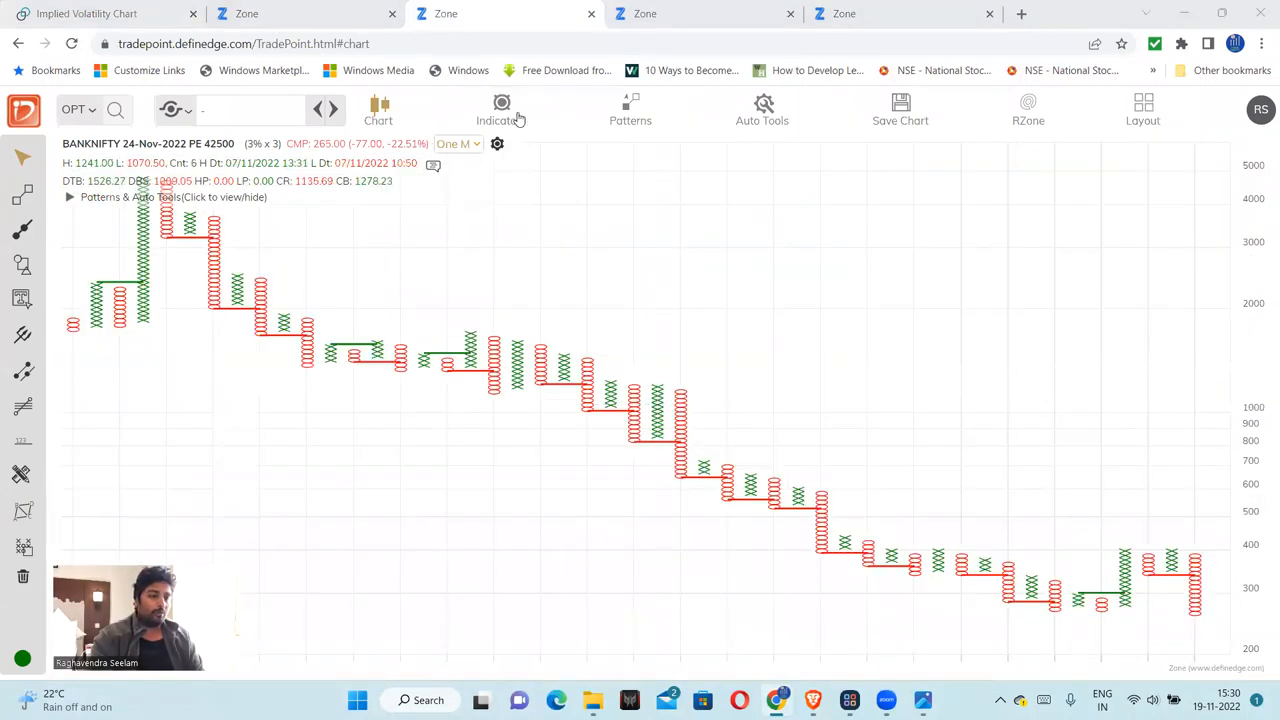
Step: Add the triple moving average (TMA) indicator, then show the NIFTY 18300 put chart
left_click(500, 104)
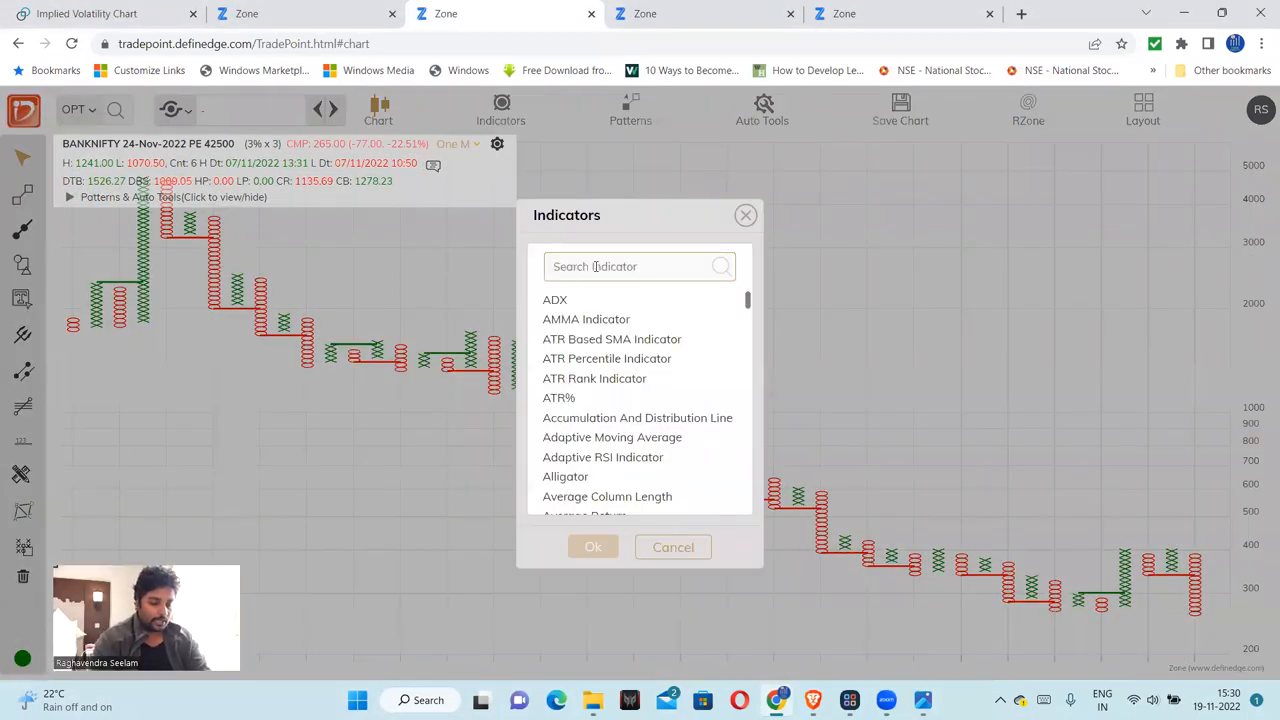
type("tripl")
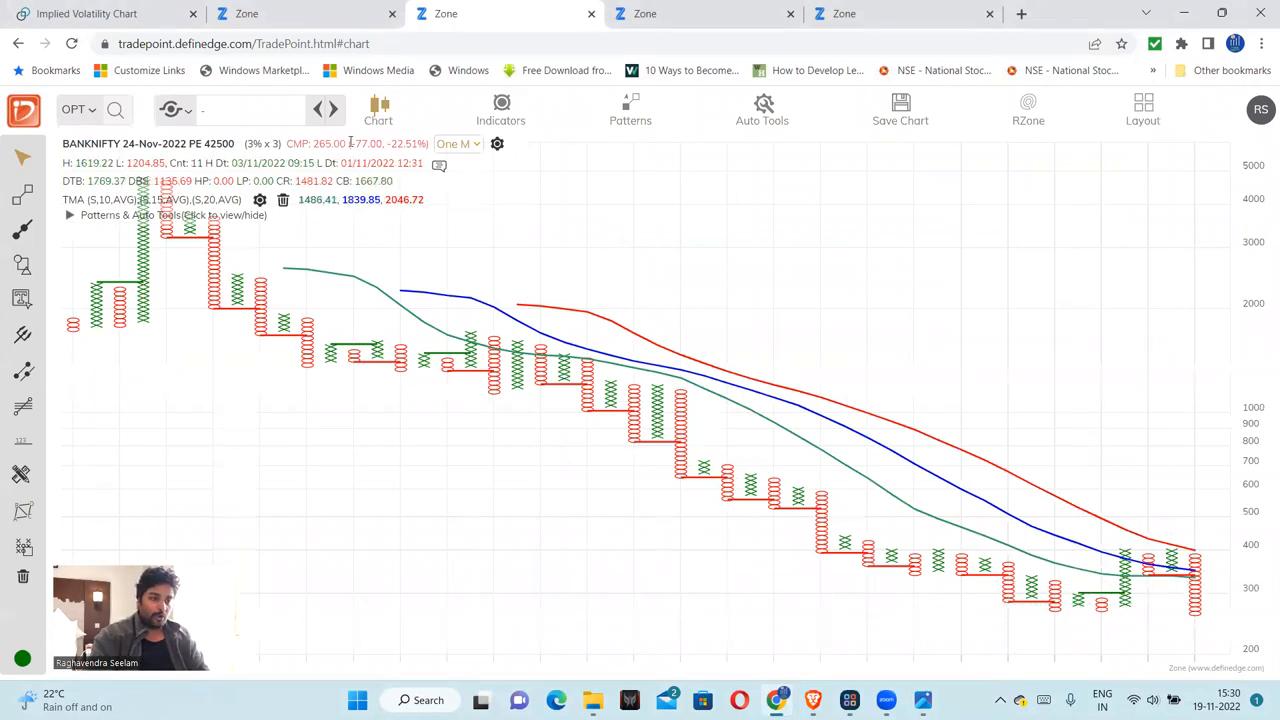
mouse_move(1084, 604)
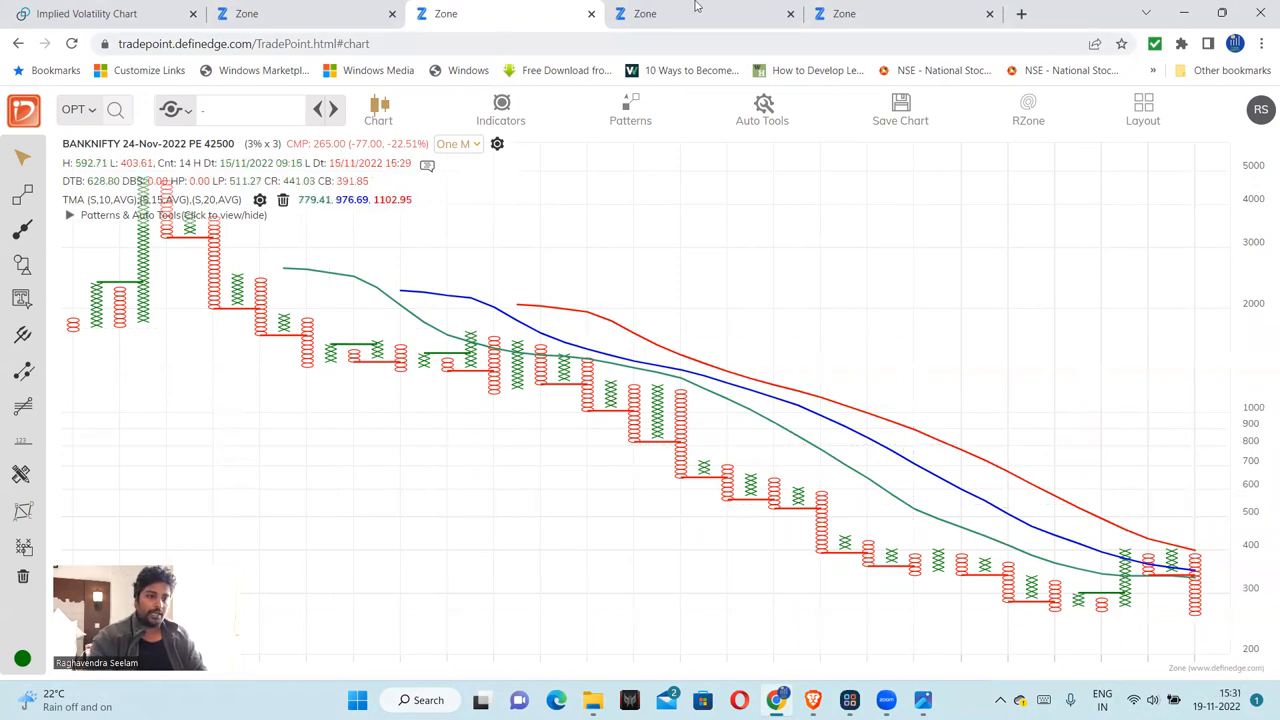
left_click(884, 12)
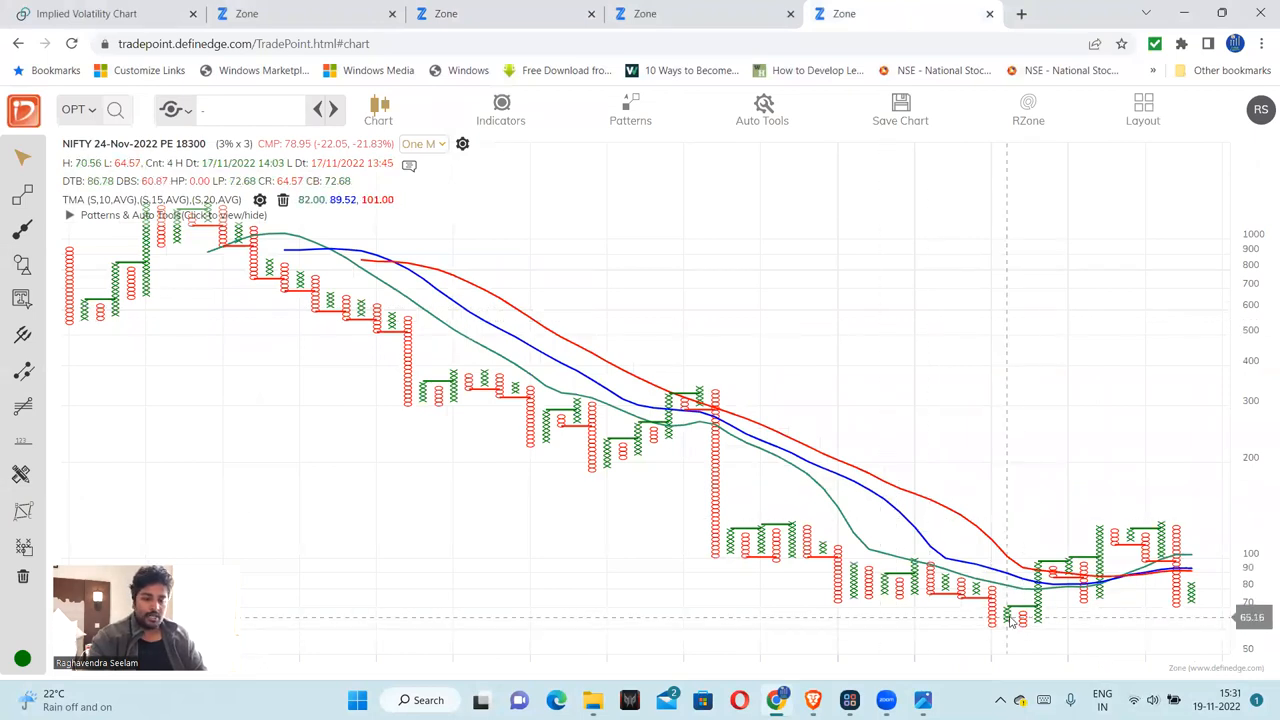
mouse_move(746, 186)
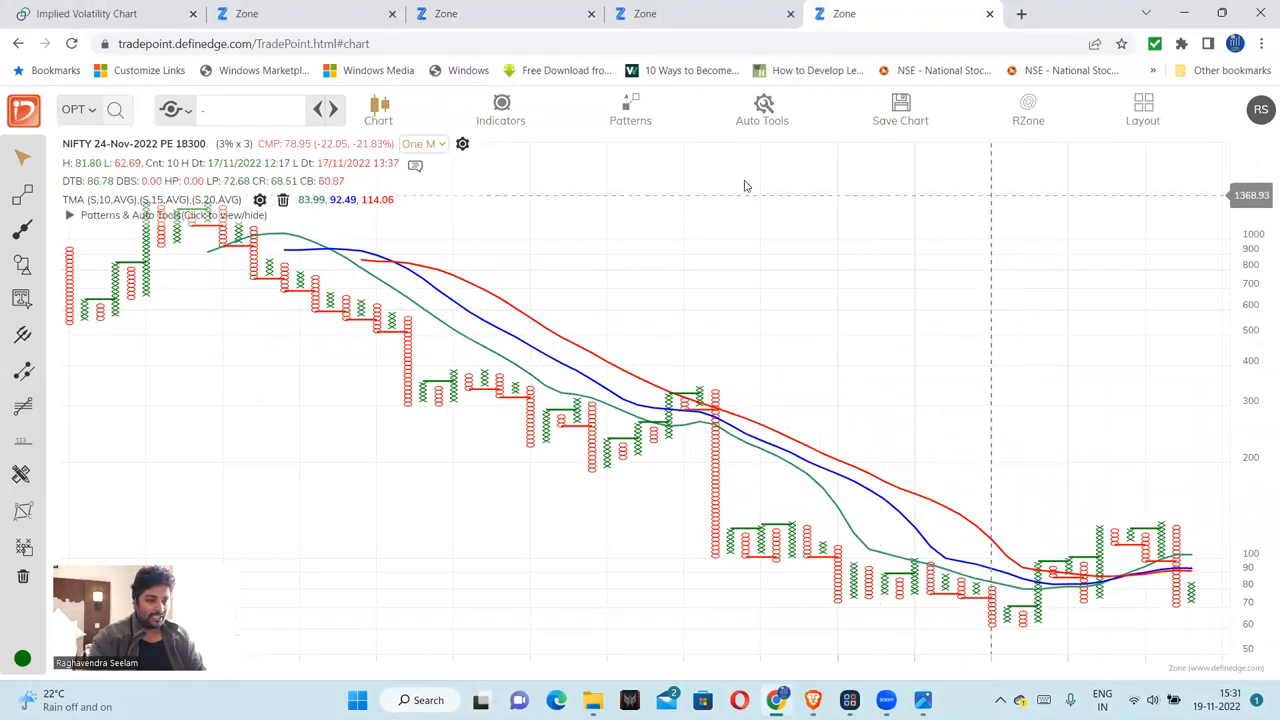
mouse_move(990, 624)
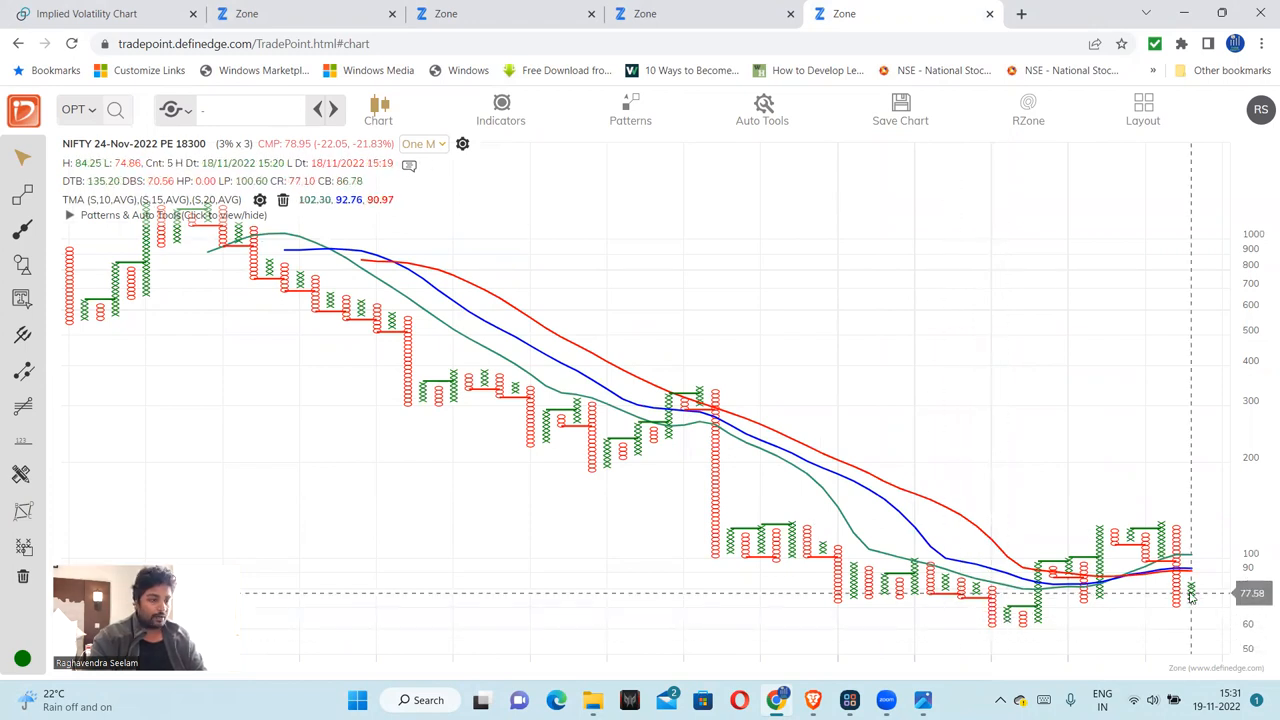
mouse_move(1012, 608)
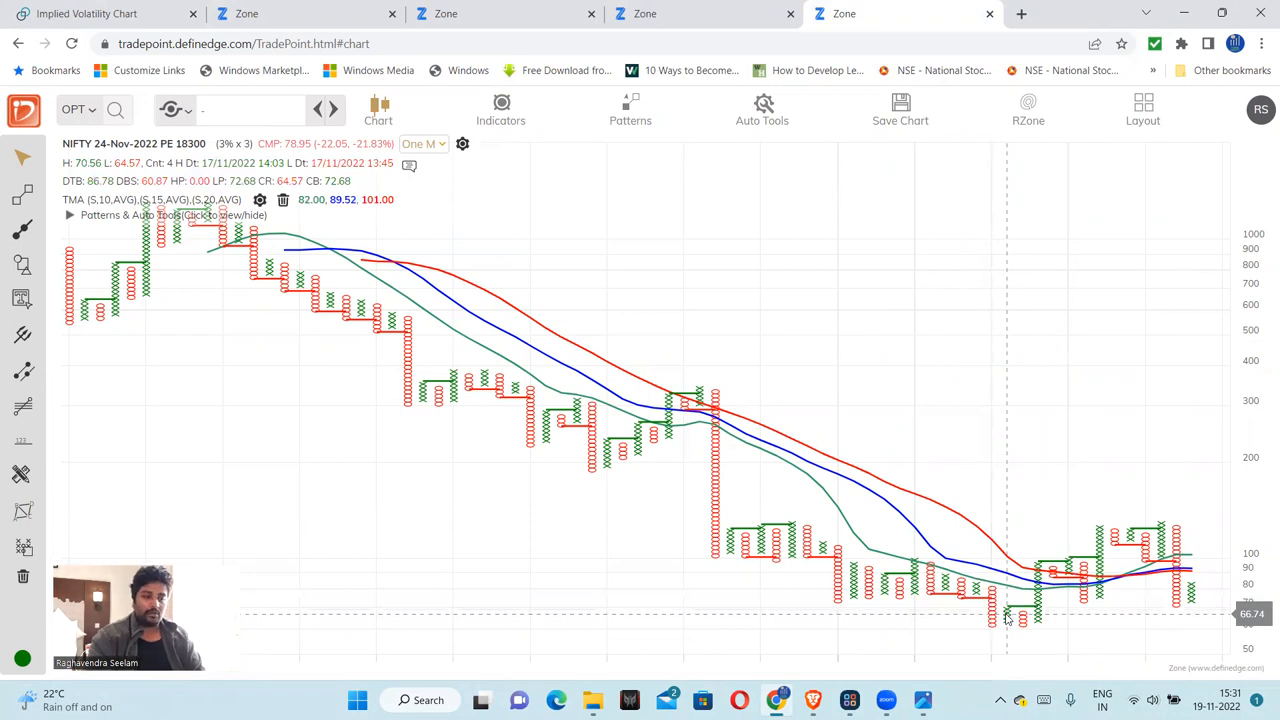
mouse_move(980, 400)
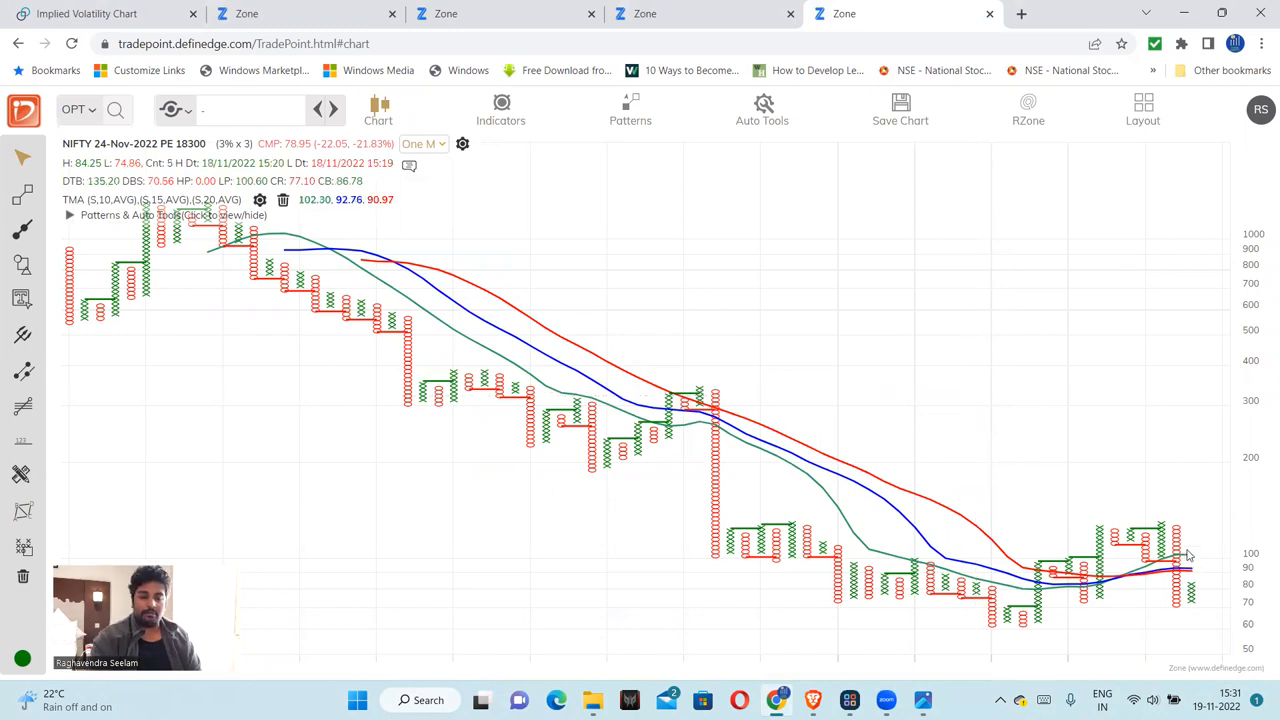
mouse_move(1176, 532)
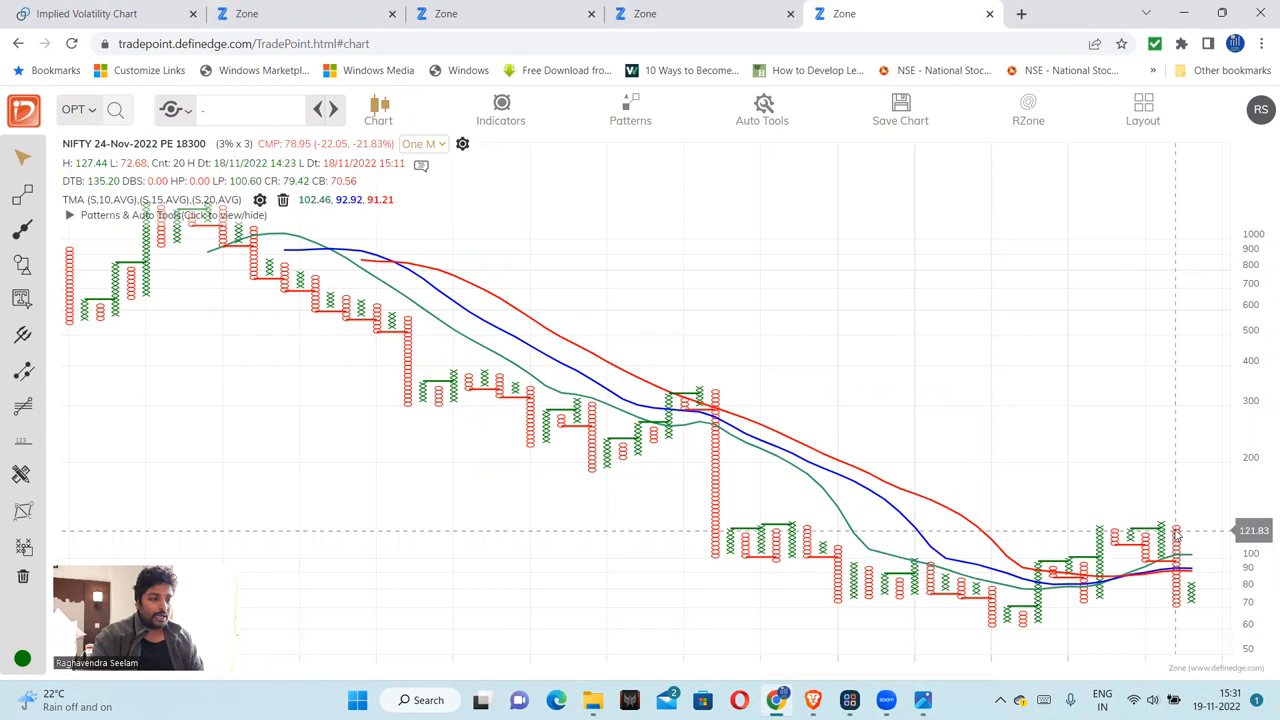
mouse_move(944, 384)
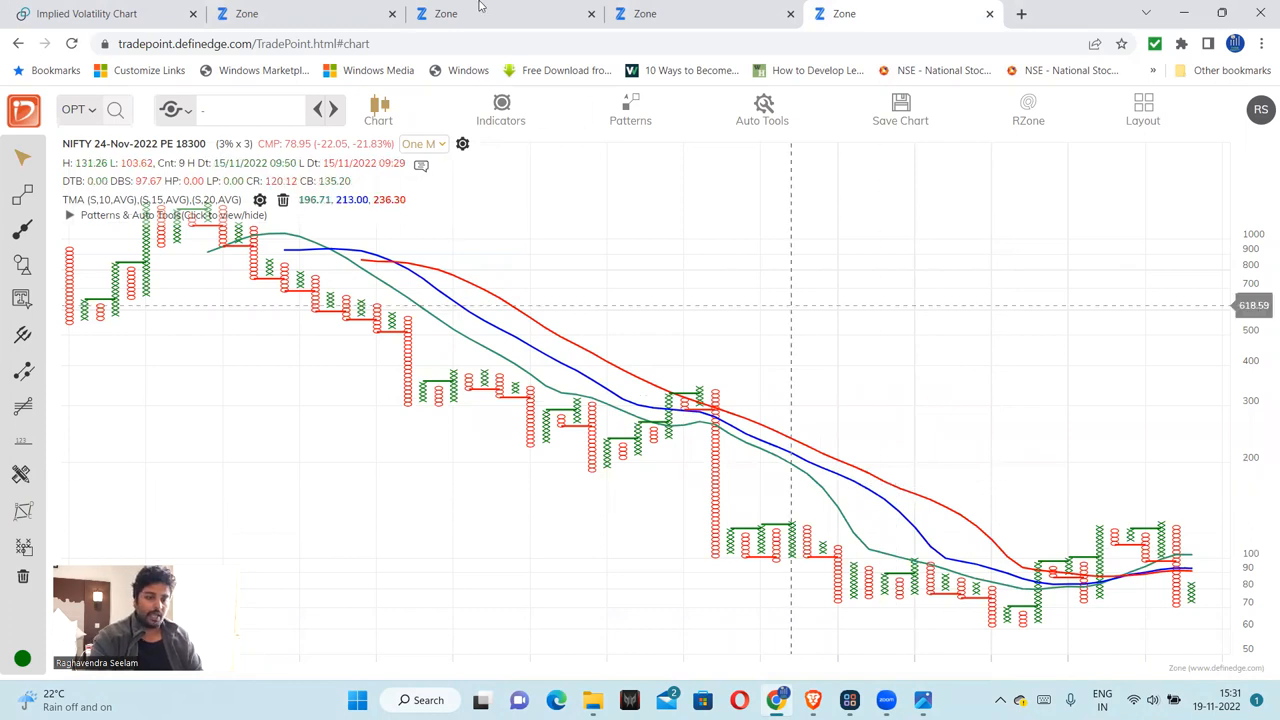
left_click(90, 16)
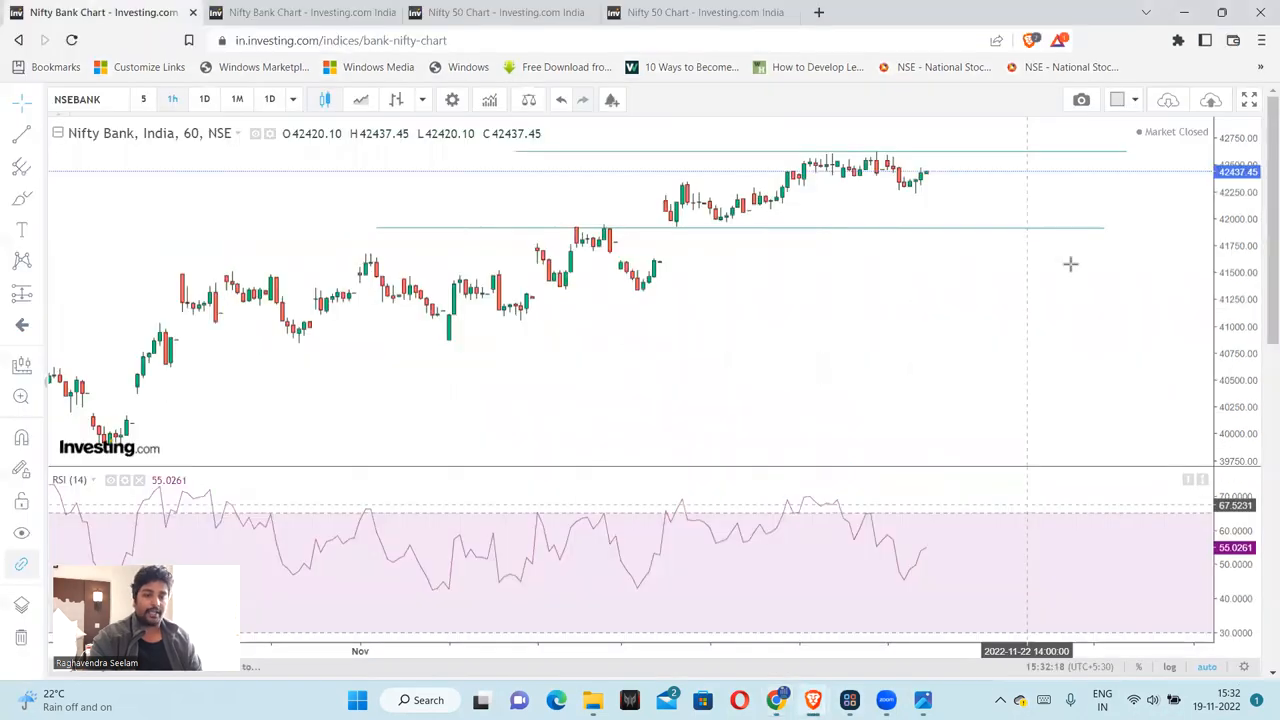
mouse_move(1112, 212)
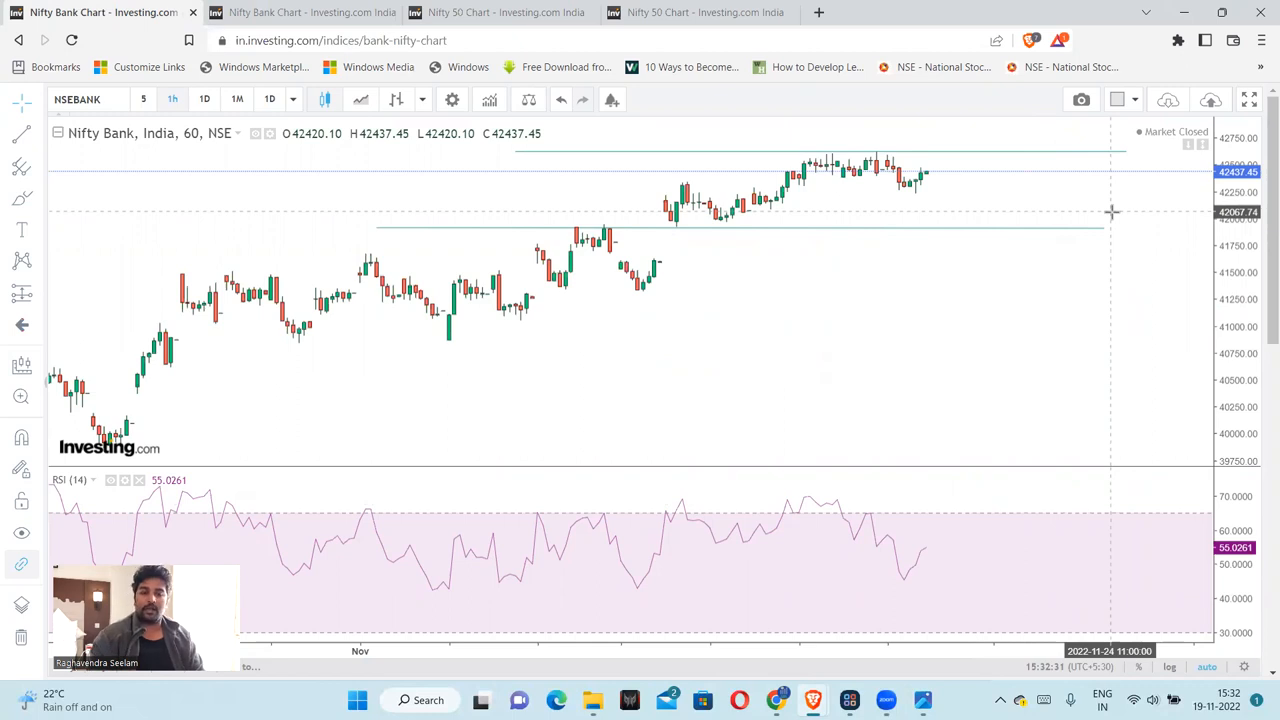
mouse_move(860, 292)
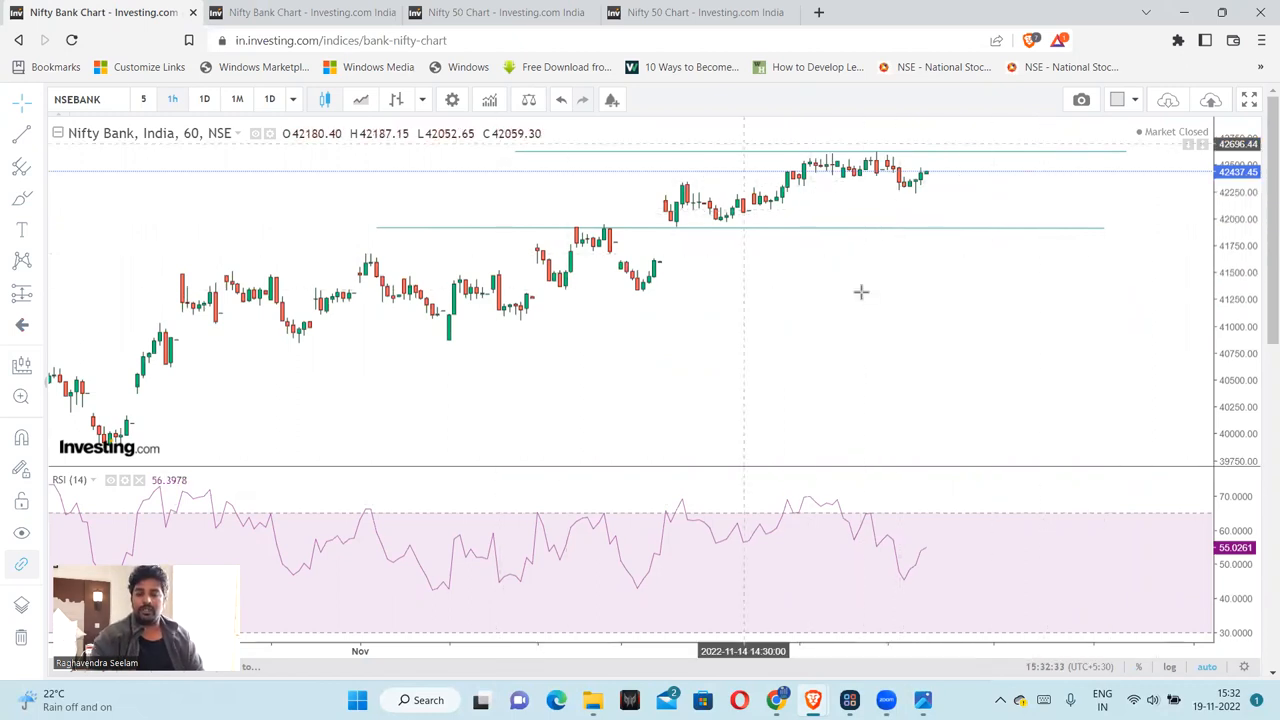